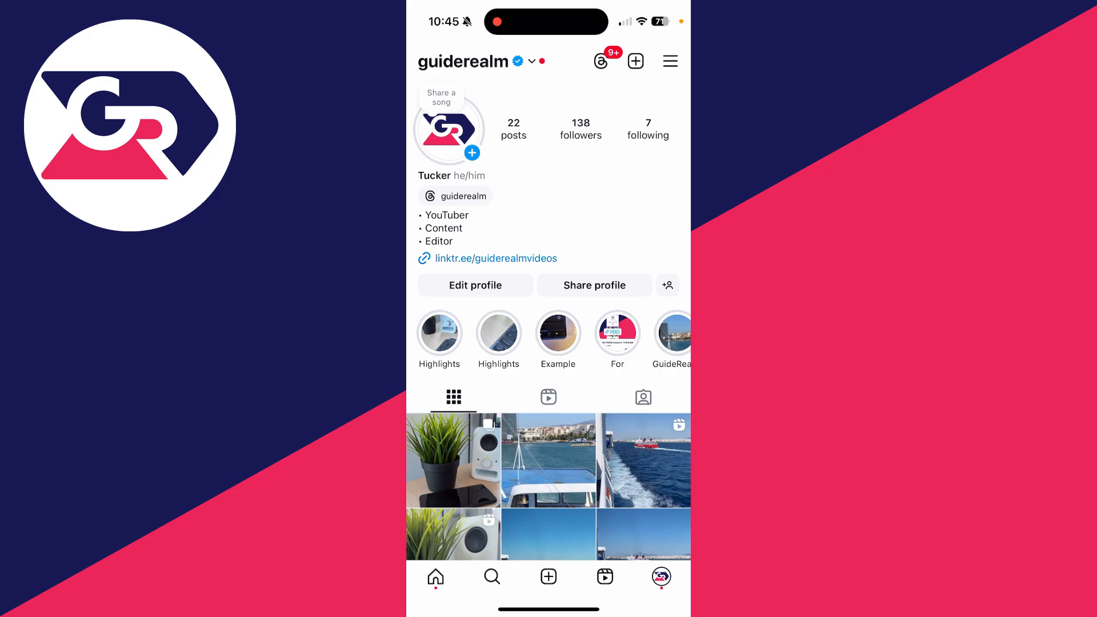
Step: Look up the guiderealmvideos profile from recent searches, then return to own profile
{"action": "left_click", "coordinate": [491, 576]}
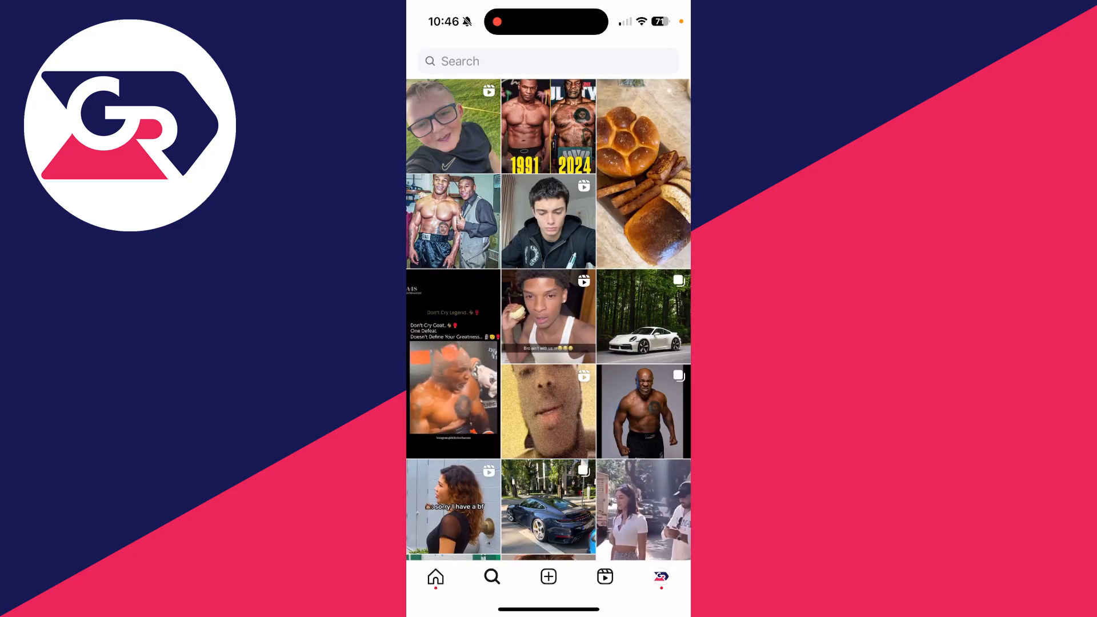
{"action": "left_click", "coordinate": [548, 61]}
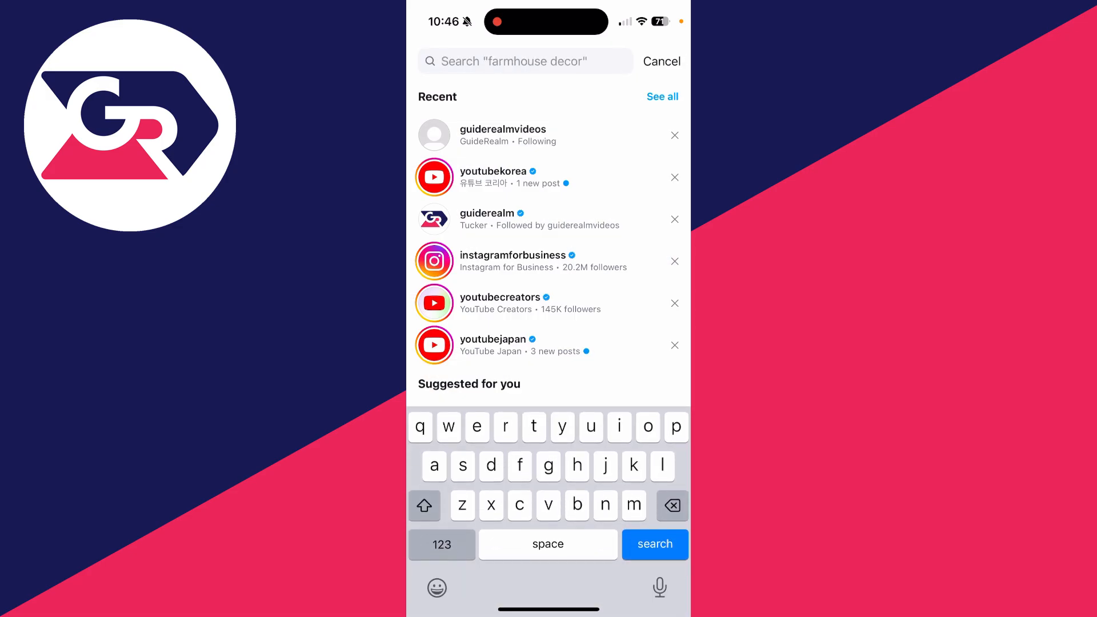
{"action": "left_click", "coordinate": [503, 135]}
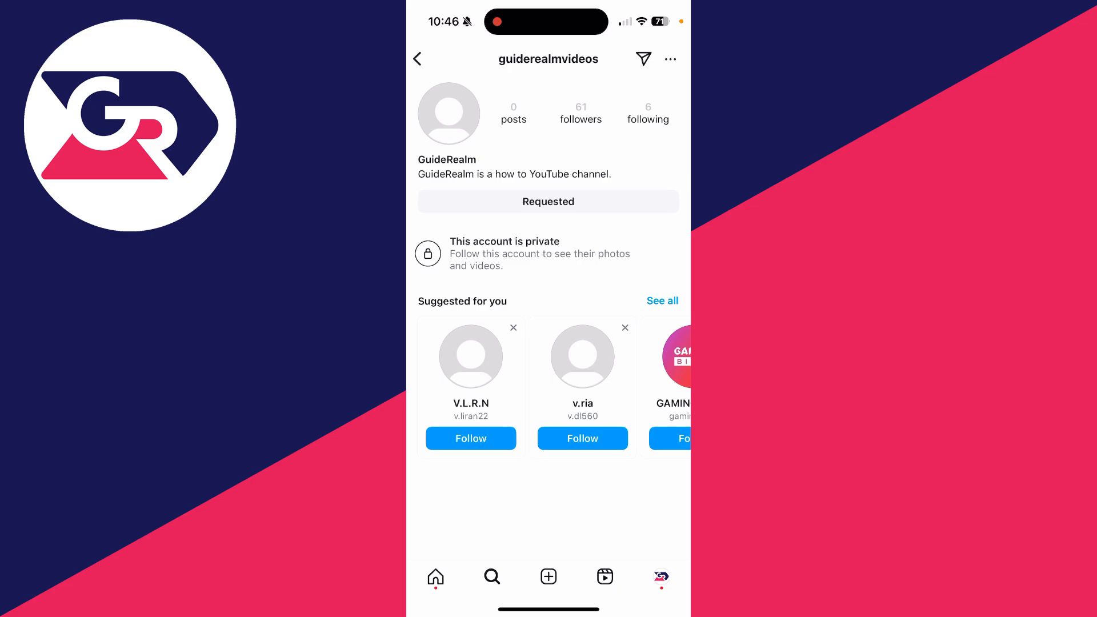
{"action": "left_click", "coordinate": [548, 201]}
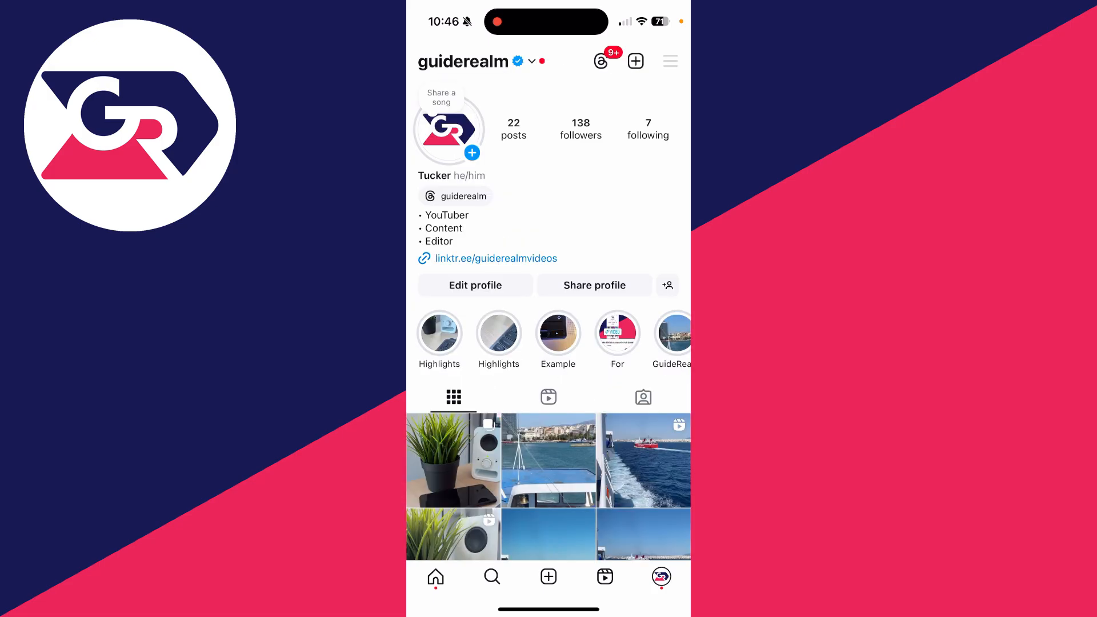
Step: From account settings, reach Accounts Centre's Download your information page for guiderealm
{"action": "left_click", "coordinate": [668, 60]}
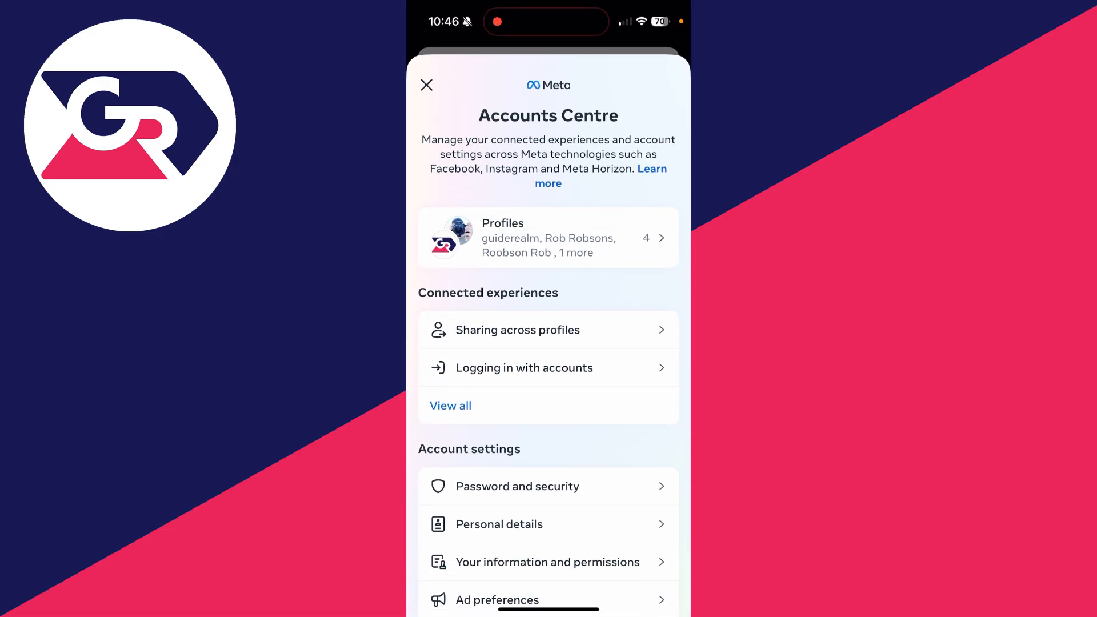
{"action": "scroll", "scroll_direction": "down", "scroll_amount": 3}
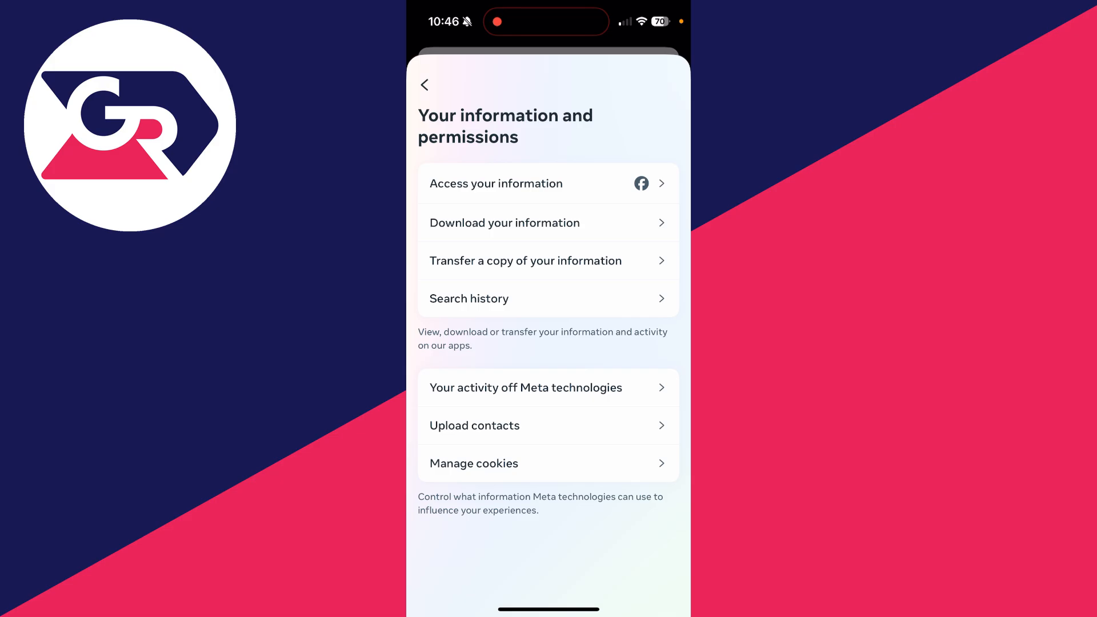
{"action": "left_click", "coordinate": [504, 223]}
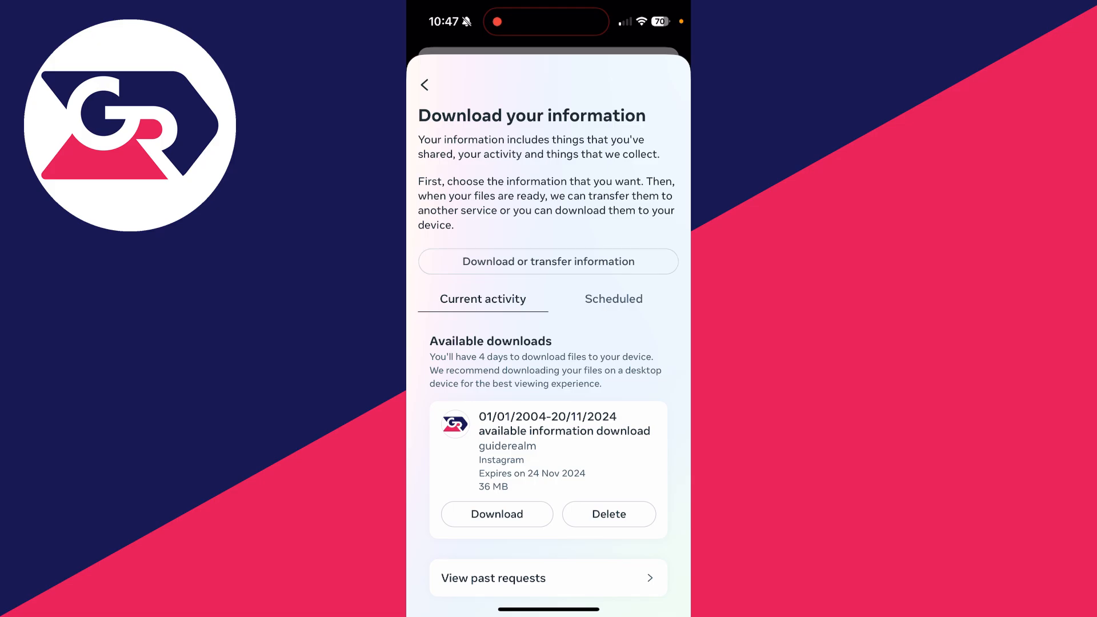
Step: Start a new download request for the guiderealm profile as a copy to the device
{"action": "left_click", "coordinate": [548, 261]}
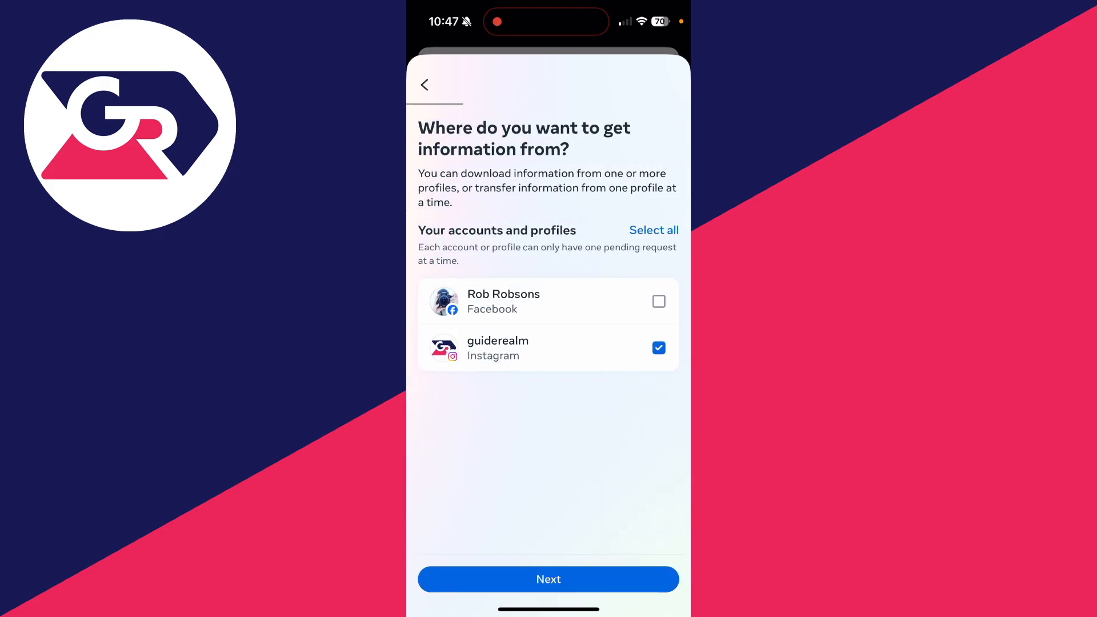
{"action": "left_click", "coordinate": [547, 578]}
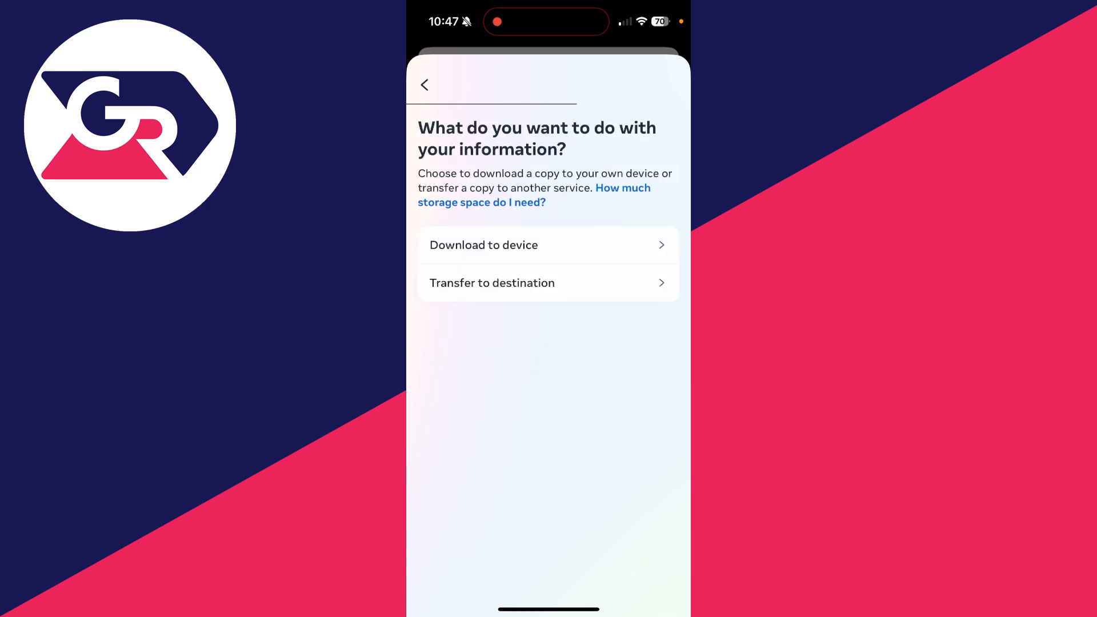
{"action": "left_click", "coordinate": [548, 244]}
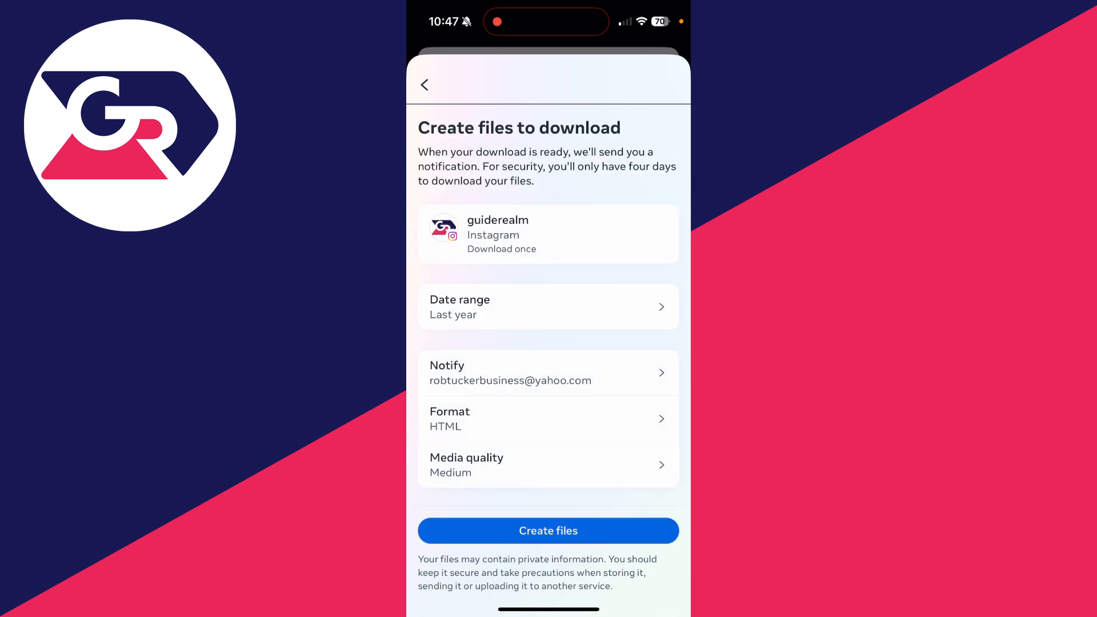
Step: Keep Last year as the date range and request creation of the download files
{"action": "left_click", "coordinate": [547, 306]}
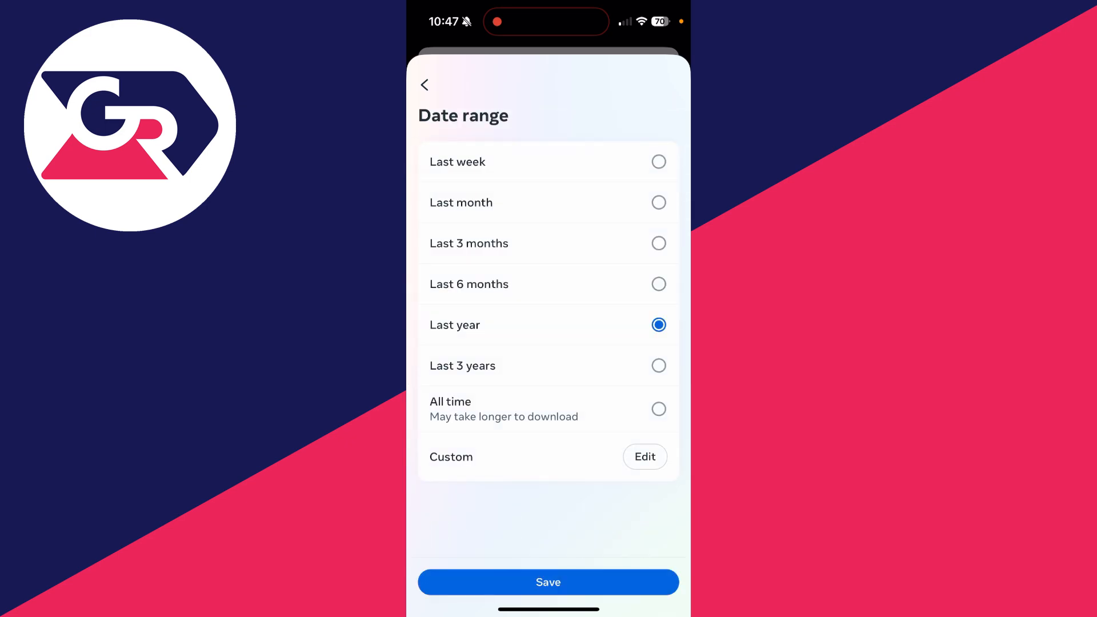
{"action": "left_click", "coordinate": [547, 581]}
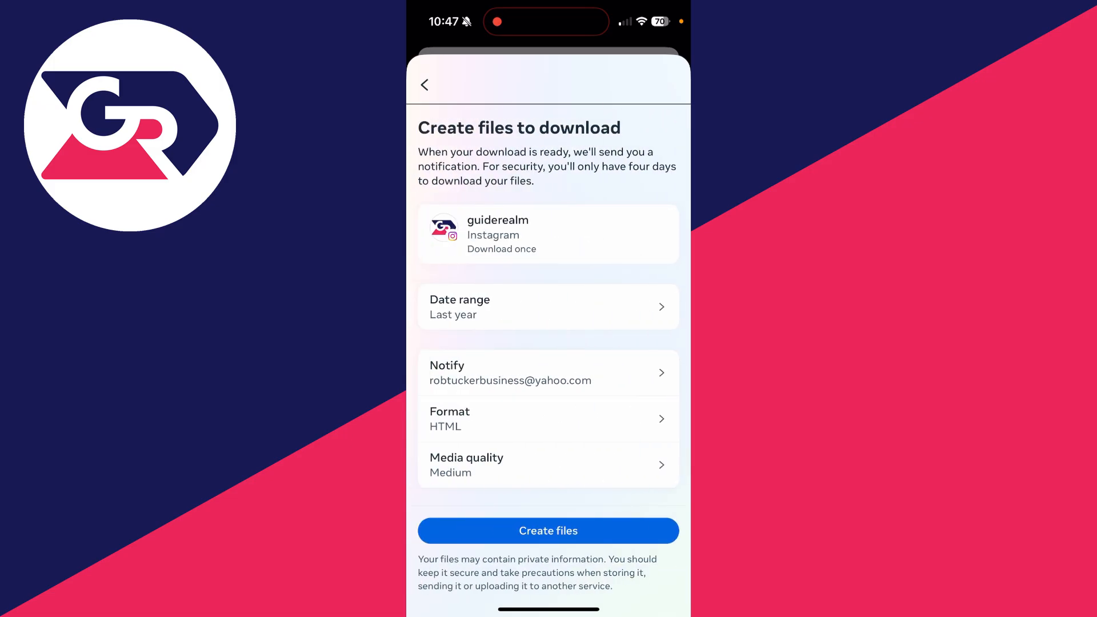
{"action": "left_click", "coordinate": [424, 85]}
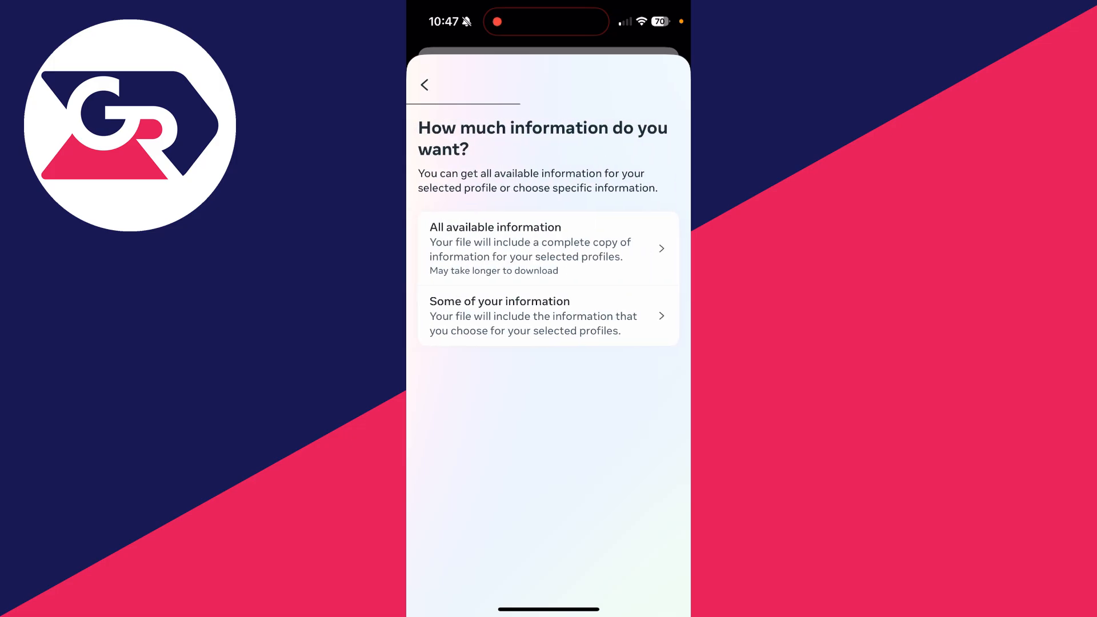
{"action": "left_click", "coordinate": [424, 85]}
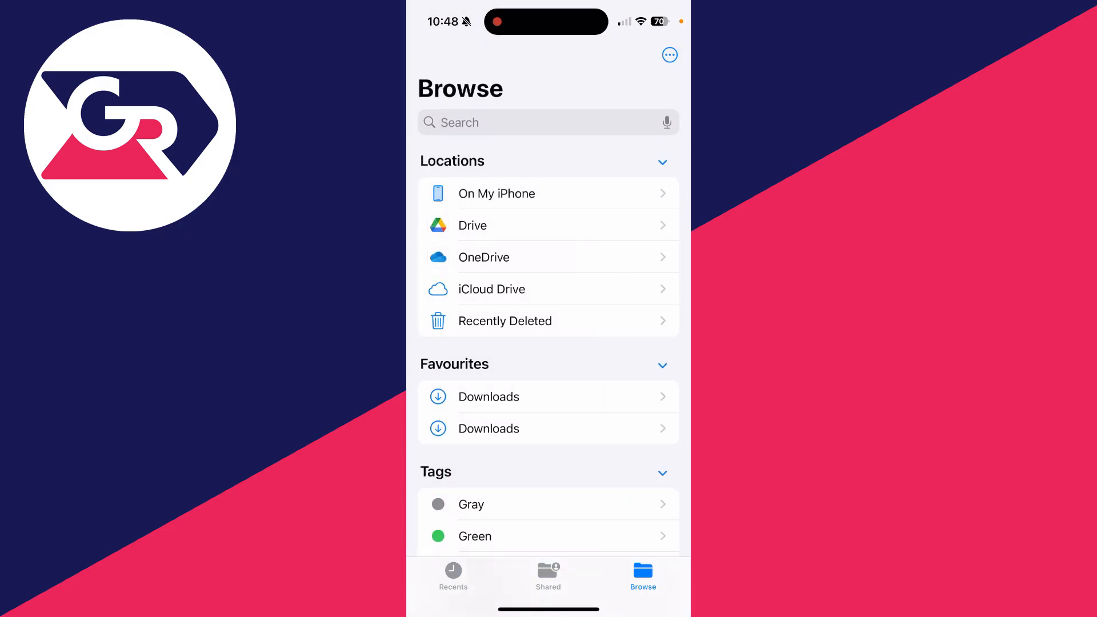
Step: Browse into the export's connections folder and open followers_and_following
{"action": "left_click", "coordinate": [488, 397]}
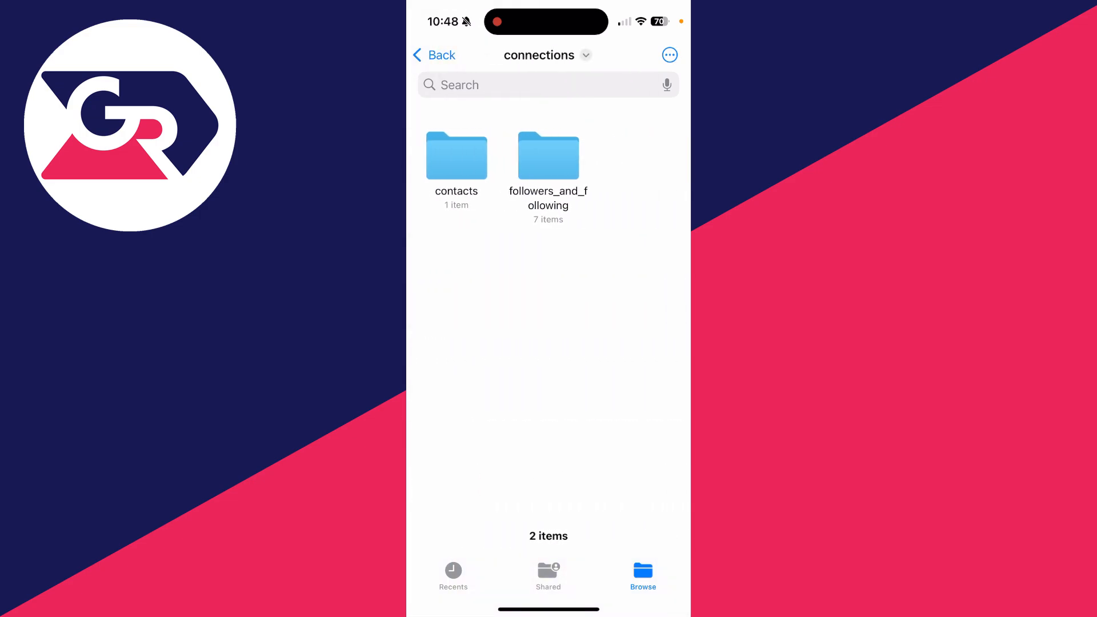
{"action": "left_click", "coordinate": [547, 157]}
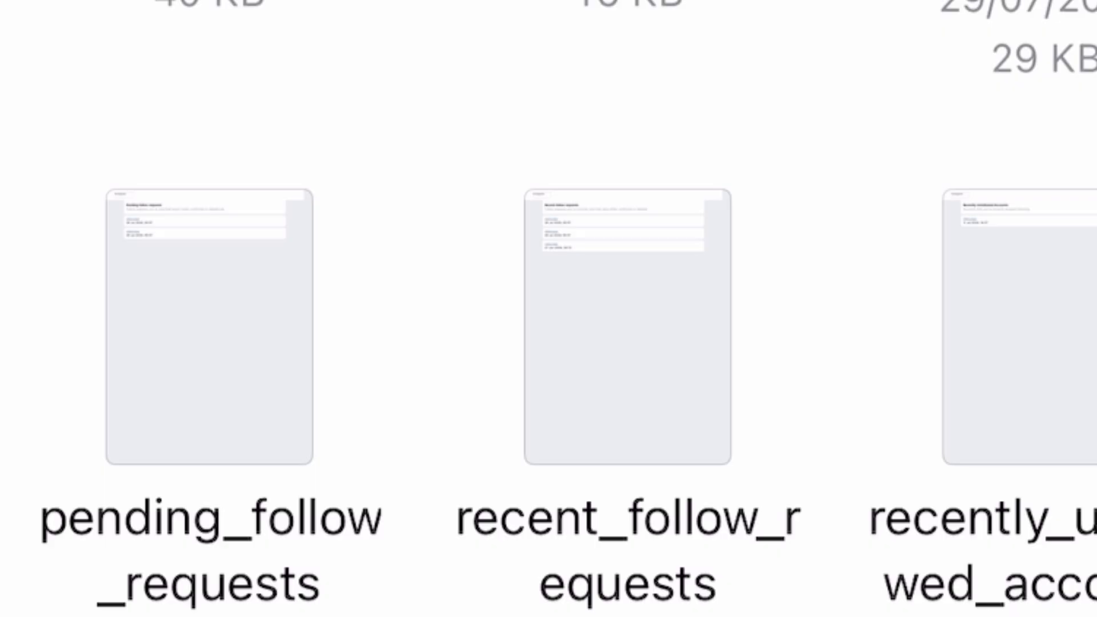